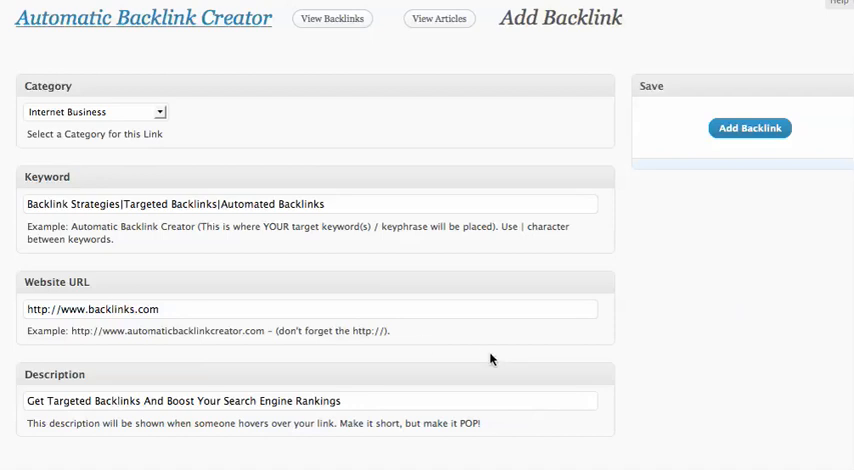
pyautogui.moveTo(176, 143)
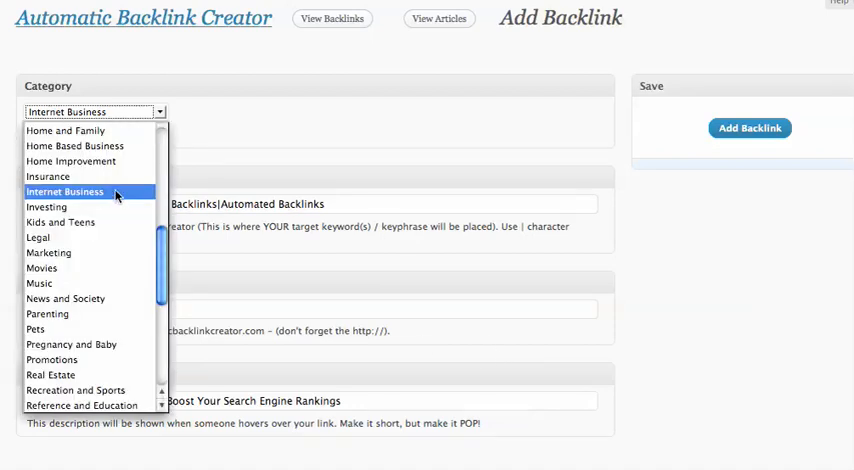
# - Add the spintax article '{Get Backlinks|Automated Backlinks|Quality Backlinks}' under Internet Business, marked as spintax
pyautogui.click(64, 191)
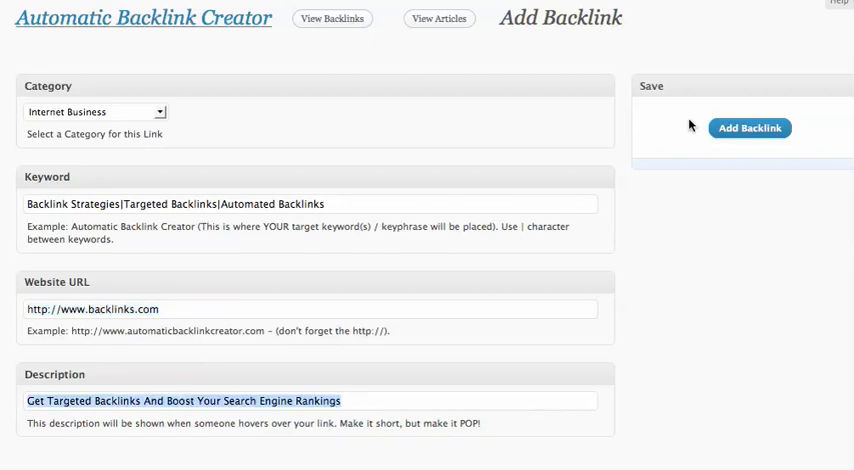
pyautogui.moveTo(692, 231)
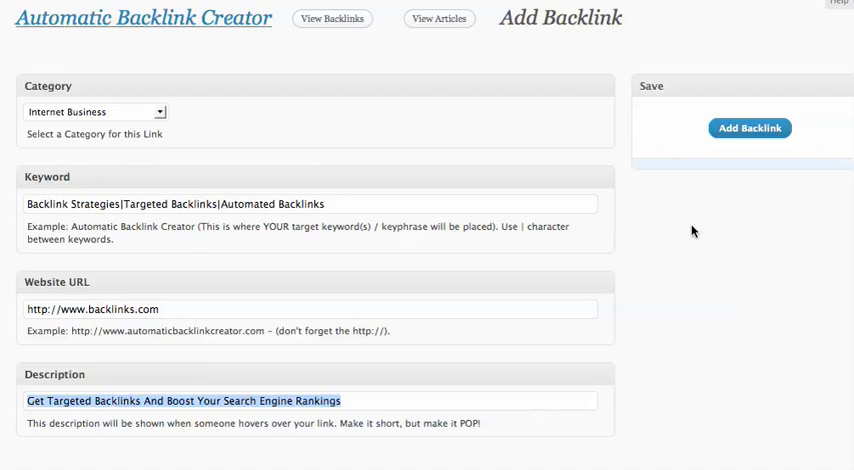
pyautogui.moveTo(587, 159)
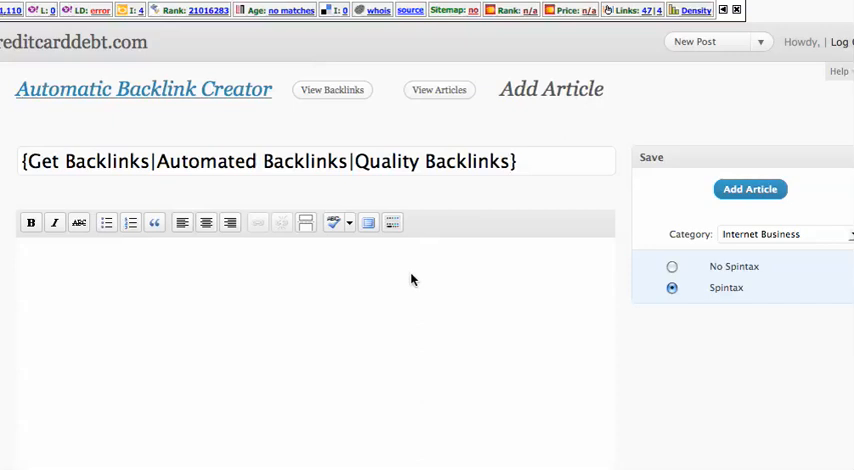
pyautogui.moveTo(70, 270)
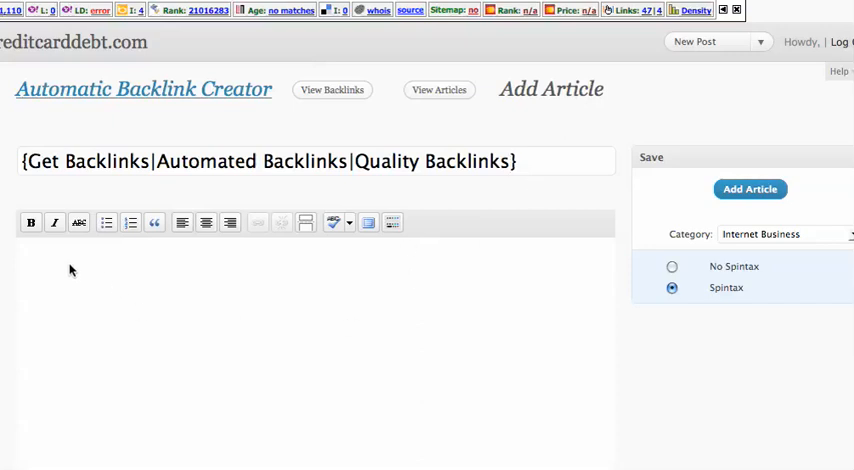
pyautogui.moveTo(337, 361)
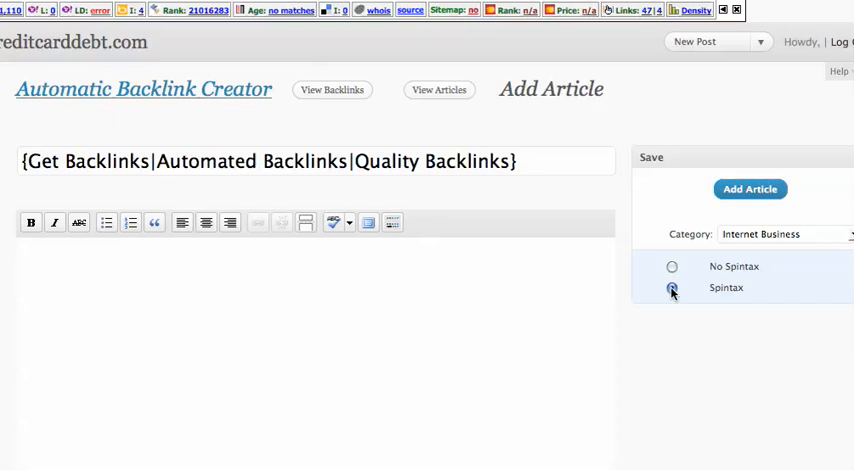
pyautogui.click(671, 288)
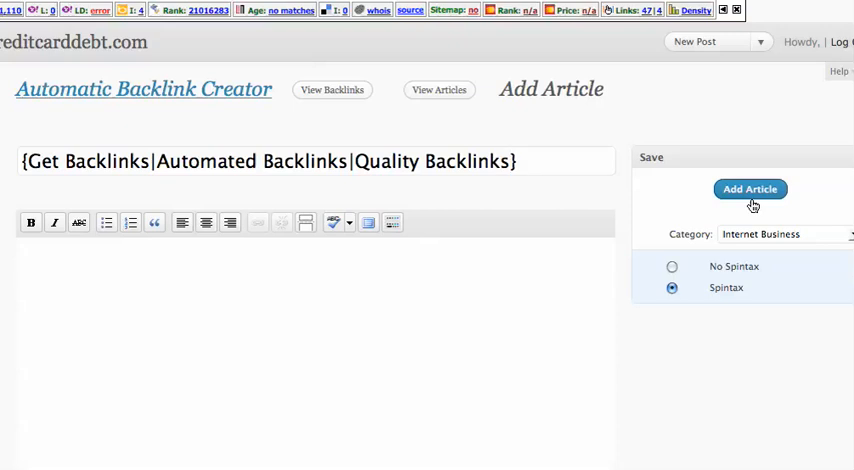
pyautogui.click(512, 161)
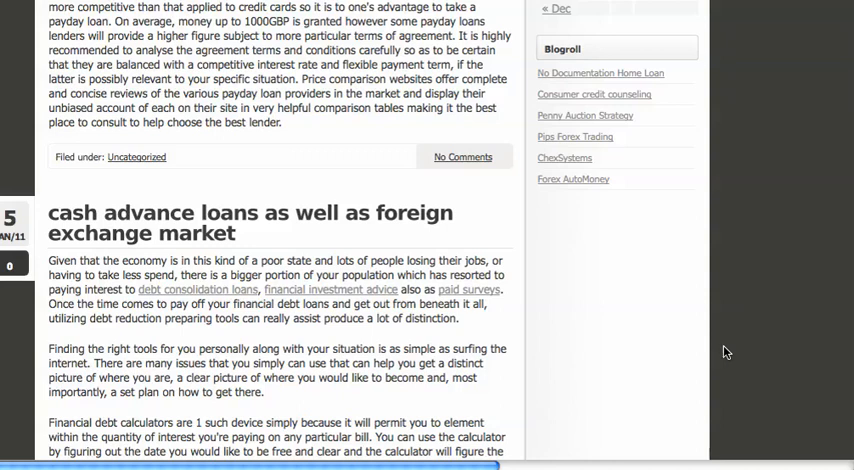
pyautogui.moveTo(632, 197)
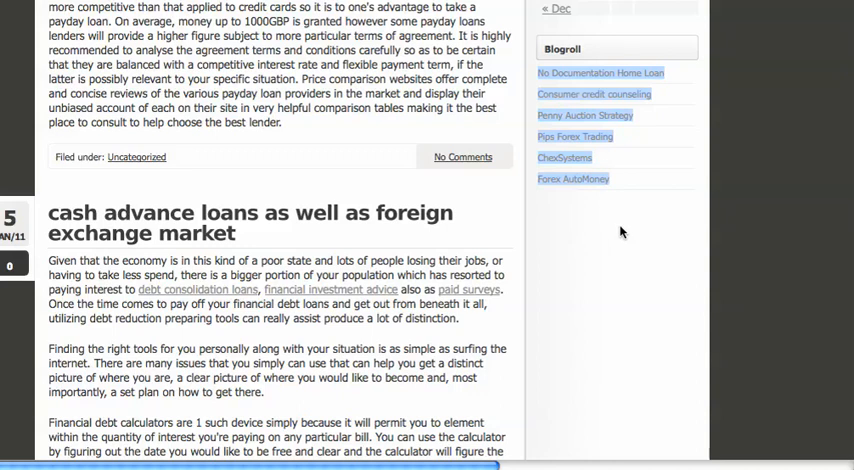
pyautogui.moveTo(623, 235)
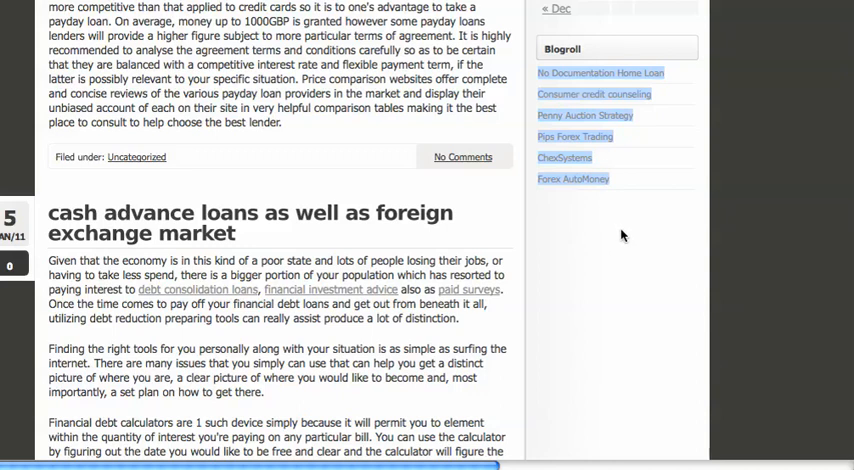
pyautogui.moveTo(573, 179)
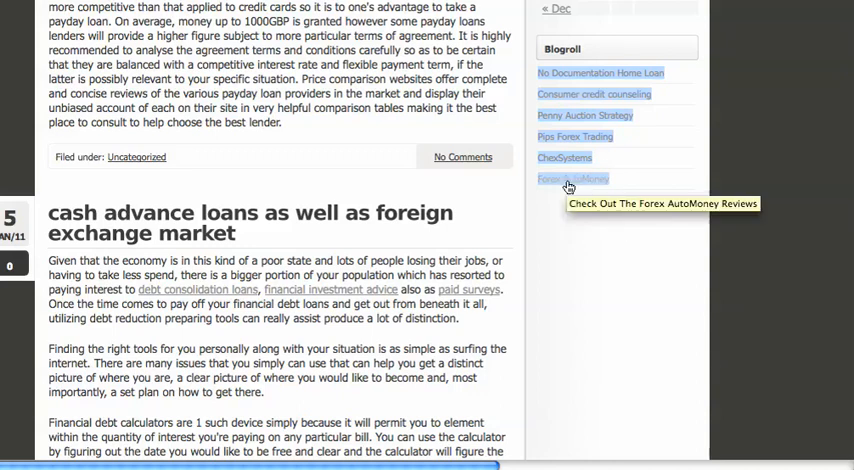
pyautogui.moveTo(560, 157)
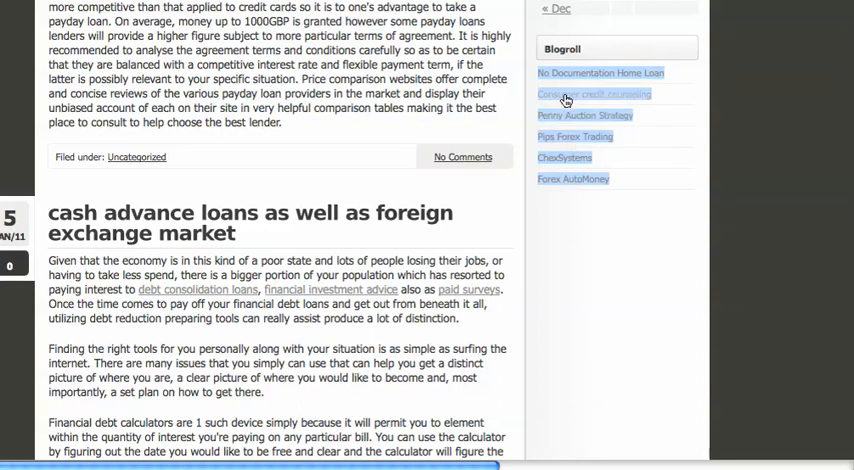
pyautogui.moveTo(616, 235)
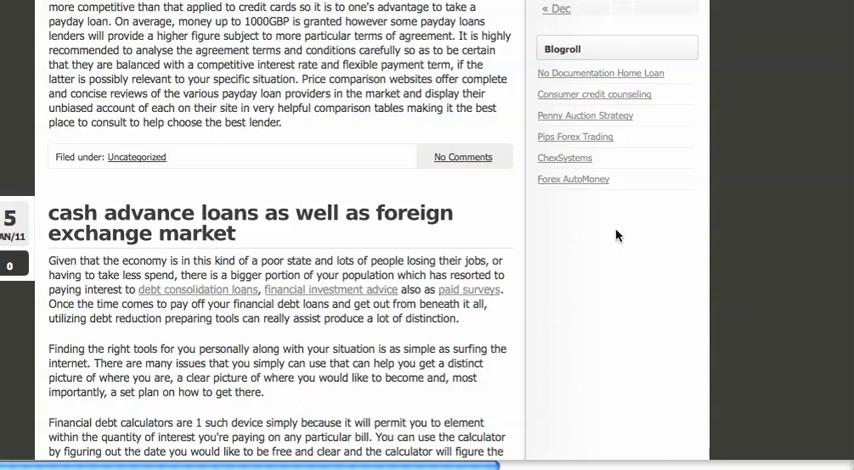
pyautogui.moveTo(605, 243)
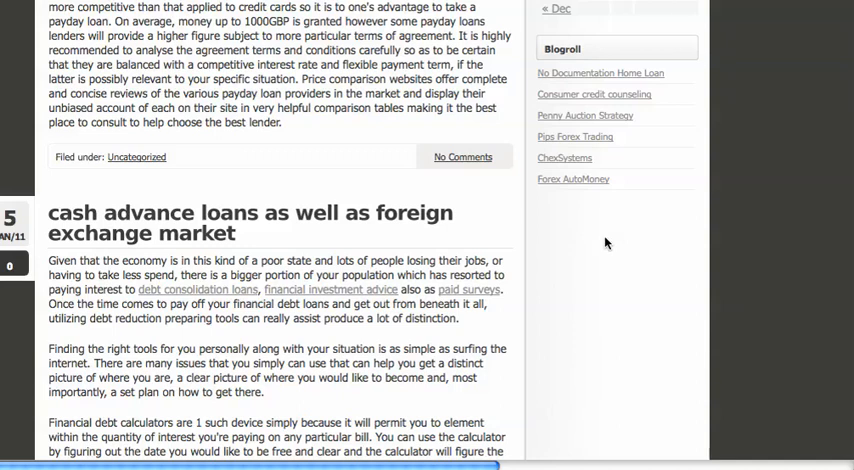
pyautogui.moveTo(550, 288)
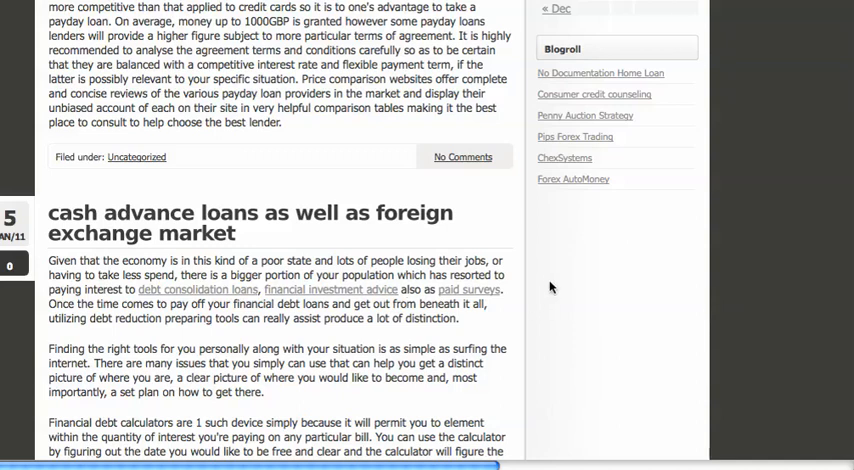
pyautogui.moveTo(635, 339)
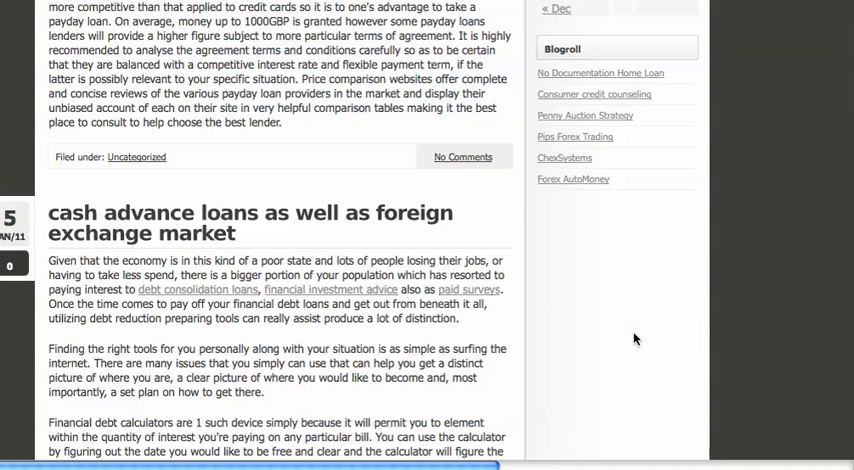